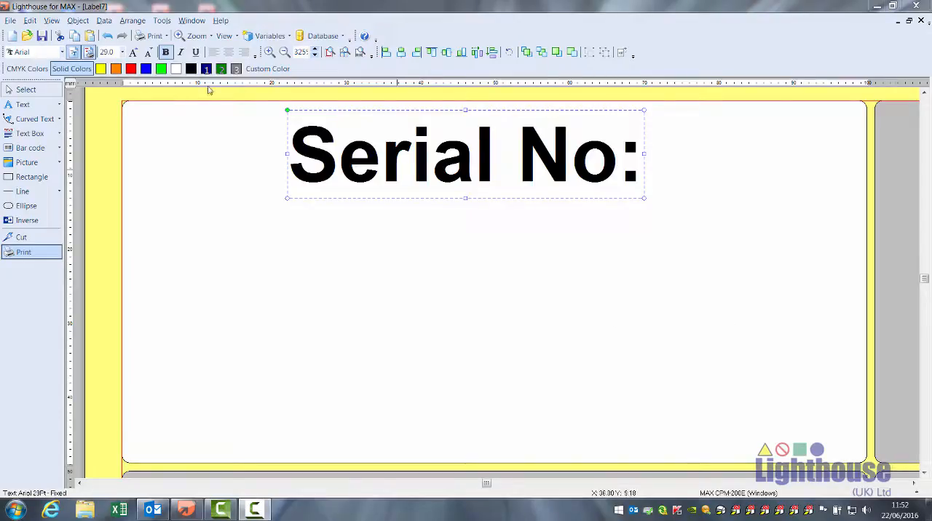
- Create a new label variable named 'serial' with a maximum length of 4
left_click(268, 36)
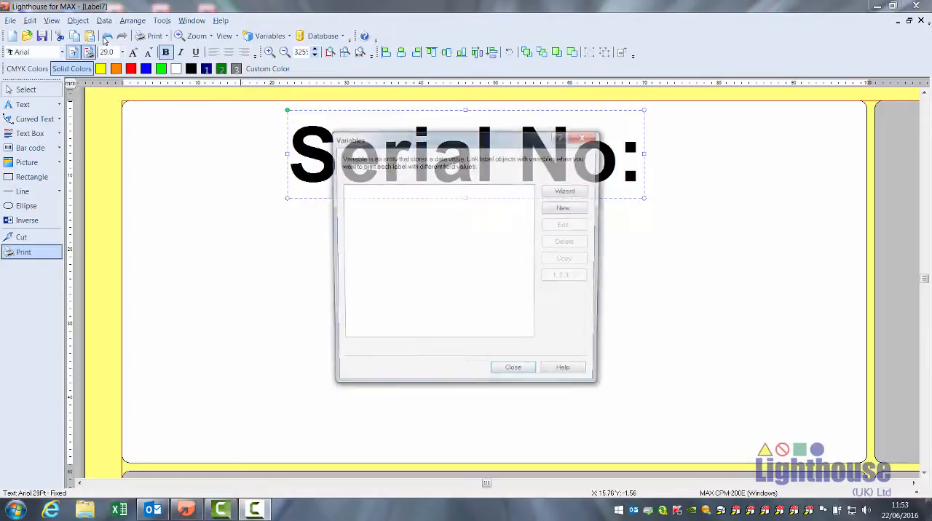
left_click(562, 208)
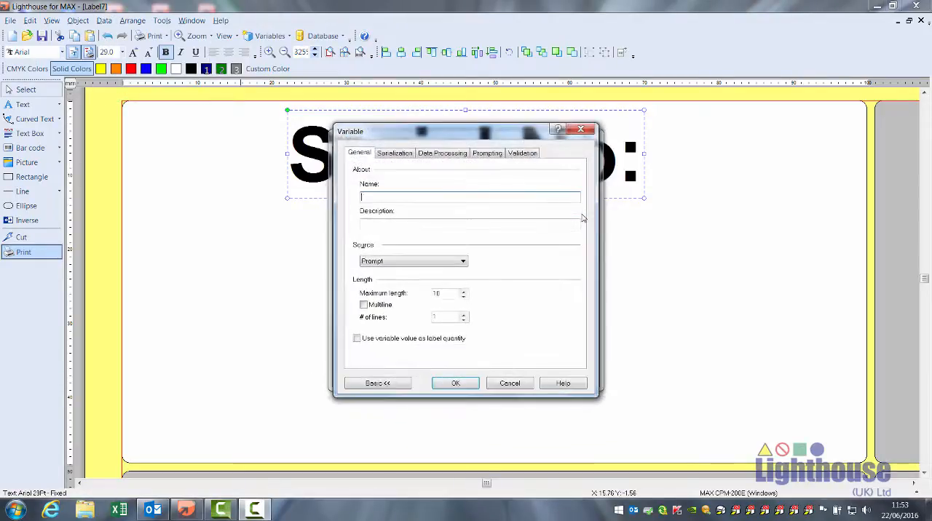
type("serial")
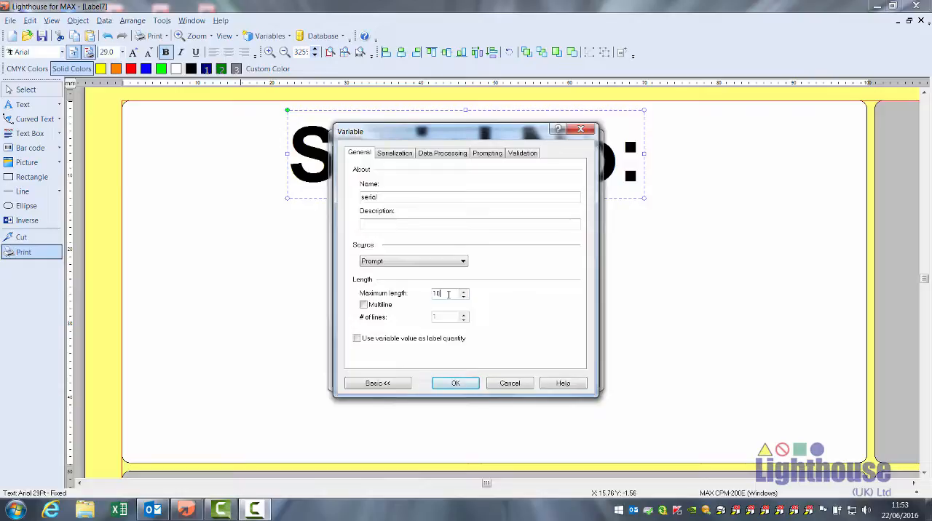
type("4")
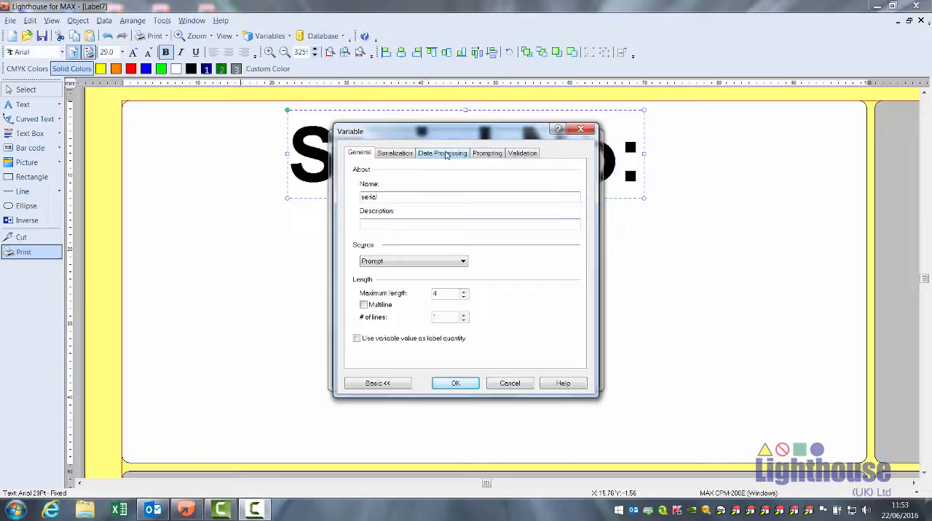
- Make serial an incremental numeric counter with step 1, after briefly trying decremental
left_click(395, 152)
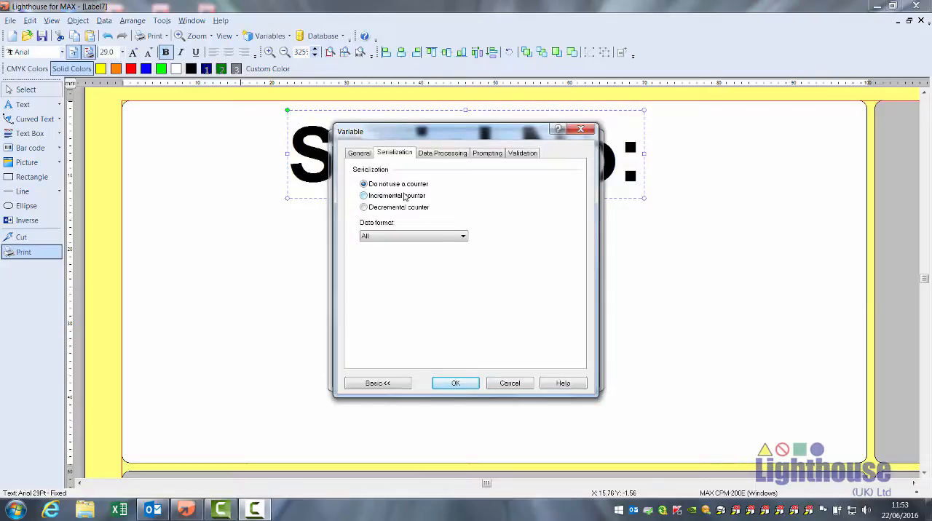
left_click(363, 195)
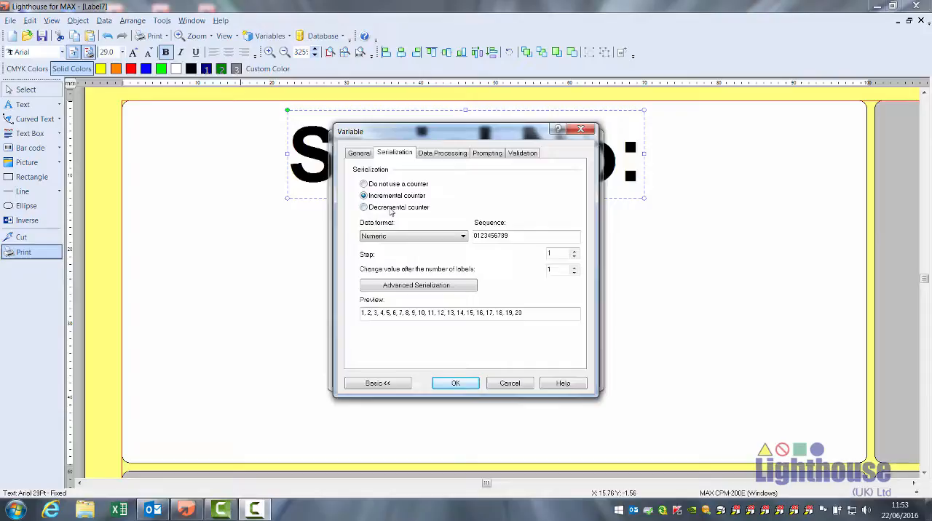
left_click(363, 207)
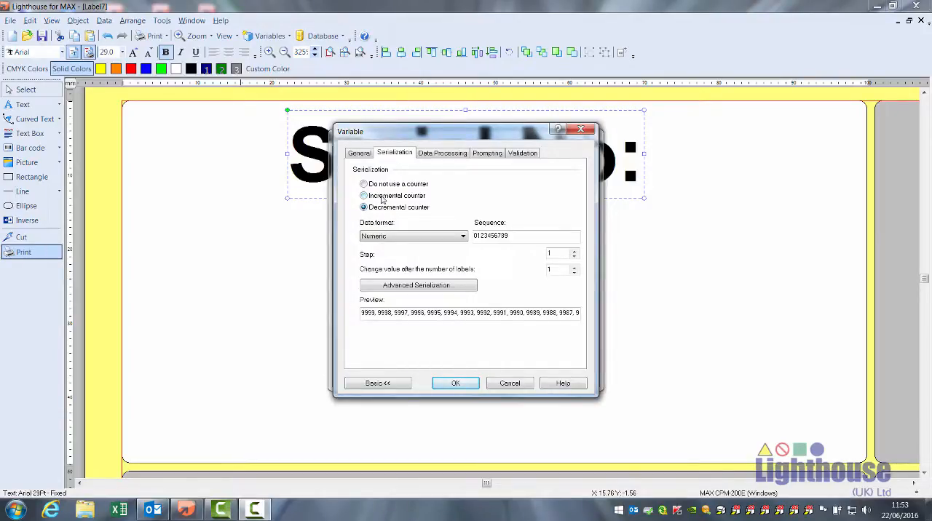
left_click(364, 195)
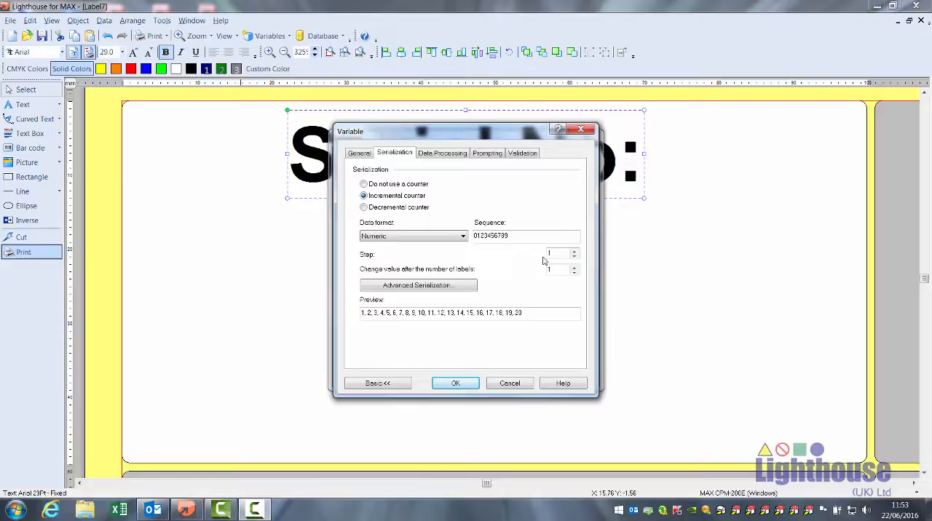
mouse_move(399, 274)
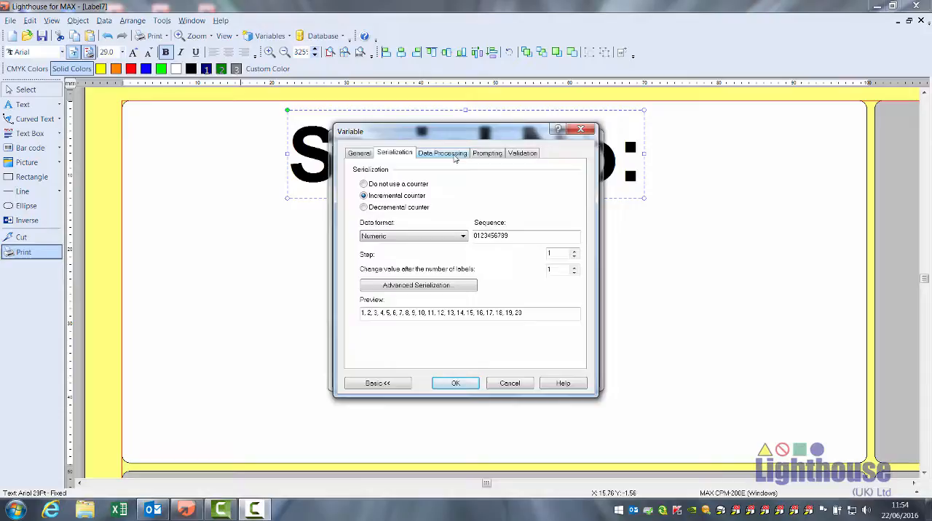
- Give the serial variable prefix 'L' and suffix 'A'
left_click(442, 152)
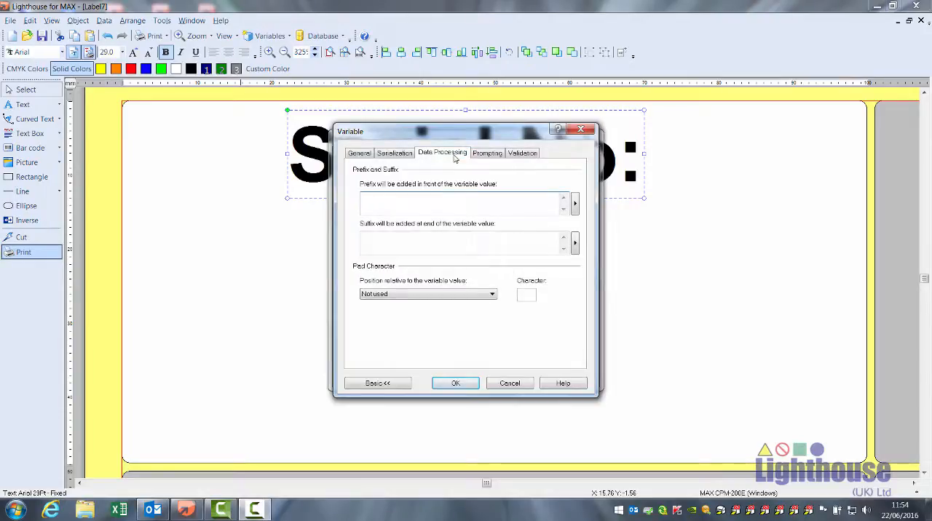
type("L-")
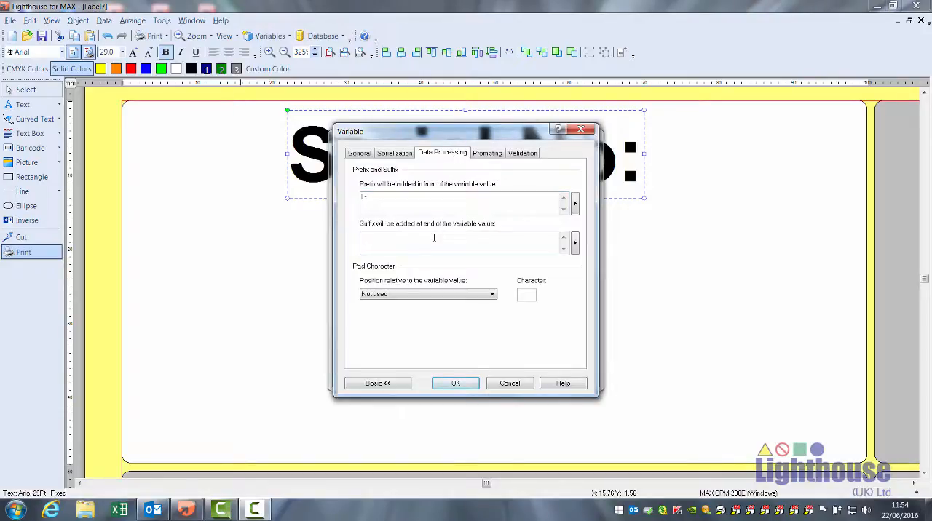
type("A")
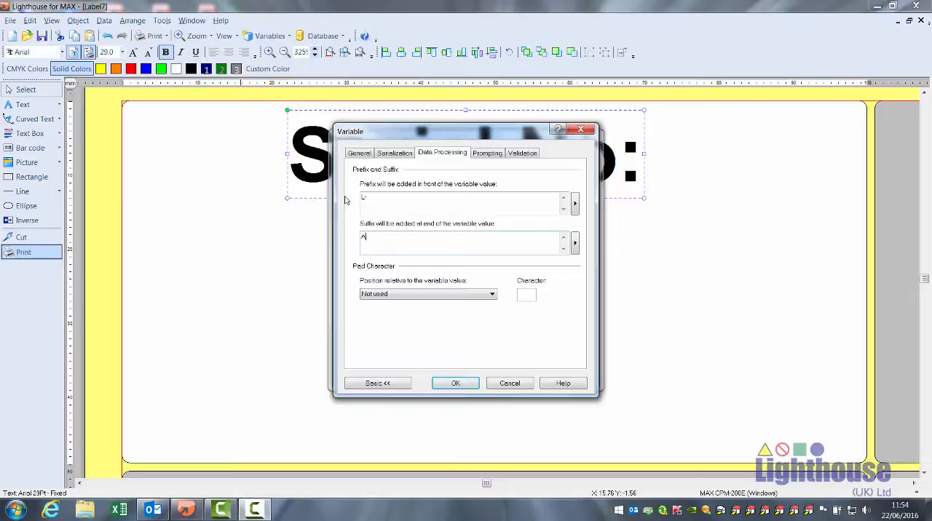
- Remove the 'L' prefix from serial, keeping the 'A' suffix
left_click(358, 153)
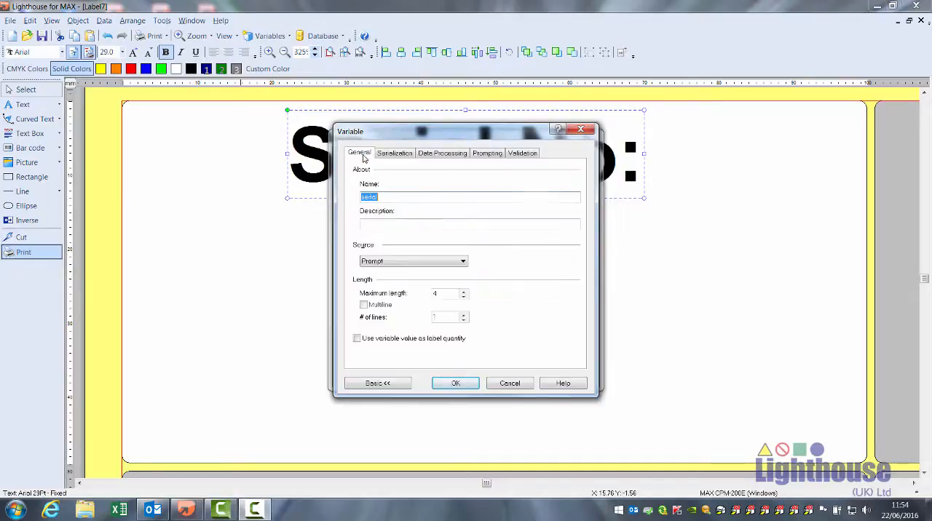
left_click(442, 153)
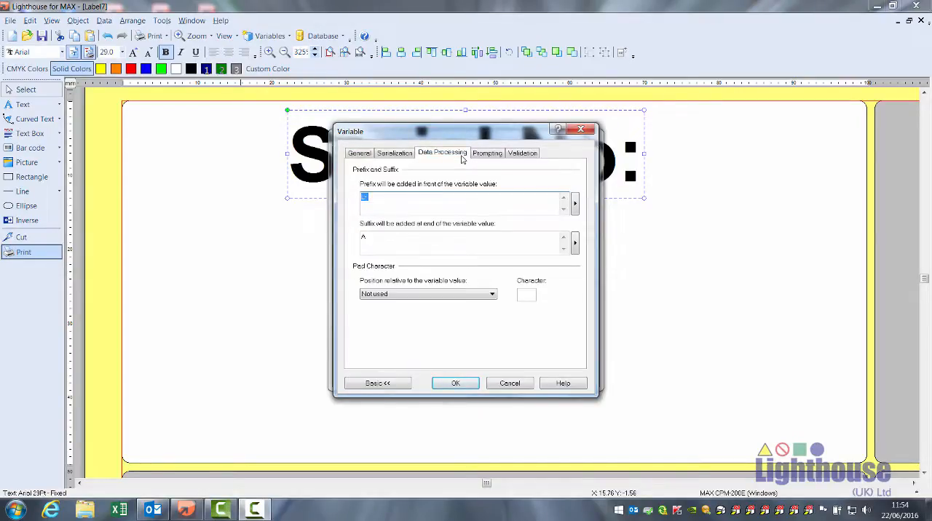
left_click(443, 239)
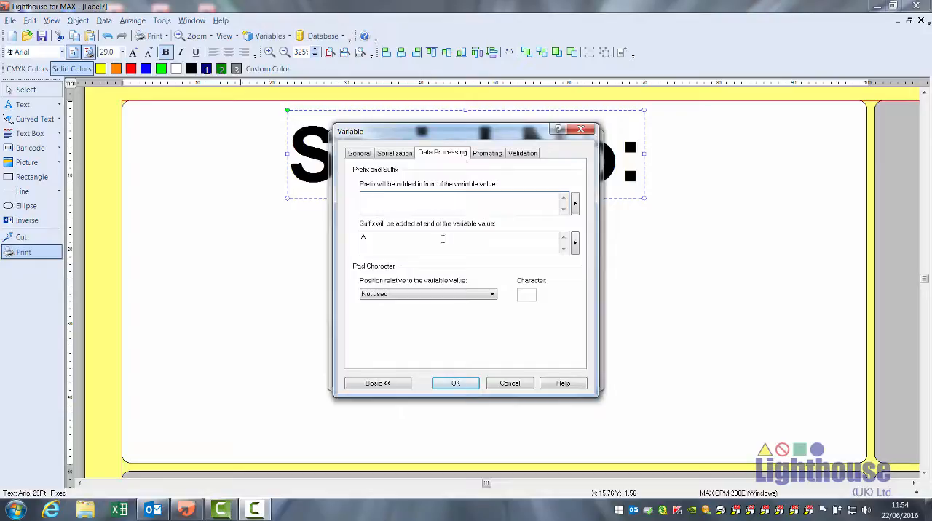
left_click(486, 153)
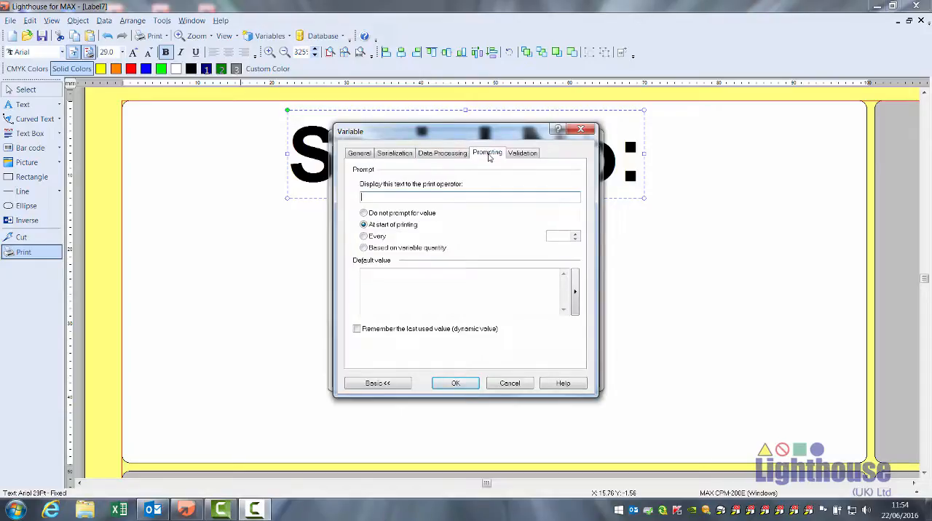
- Set serial's operator prompt to 'enter start no', save it, and close Variables
type("enter start no")
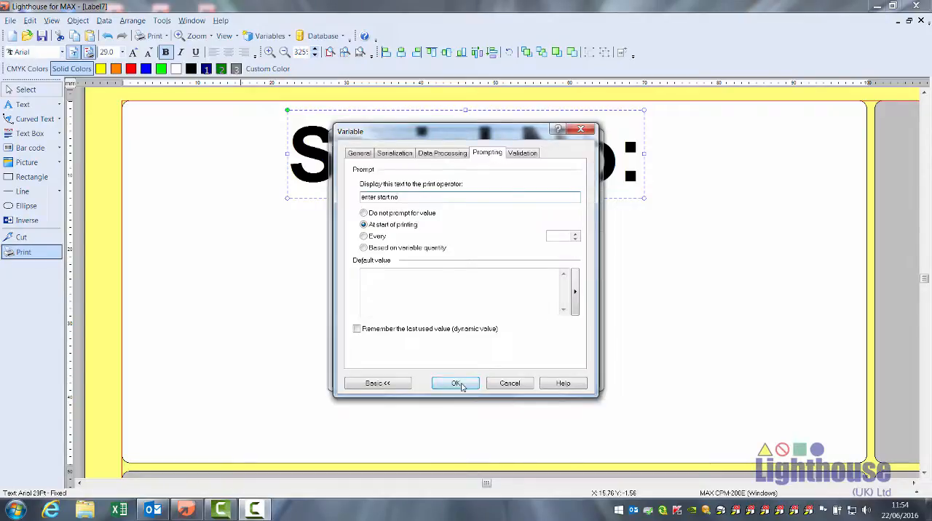
left_click(455, 383)
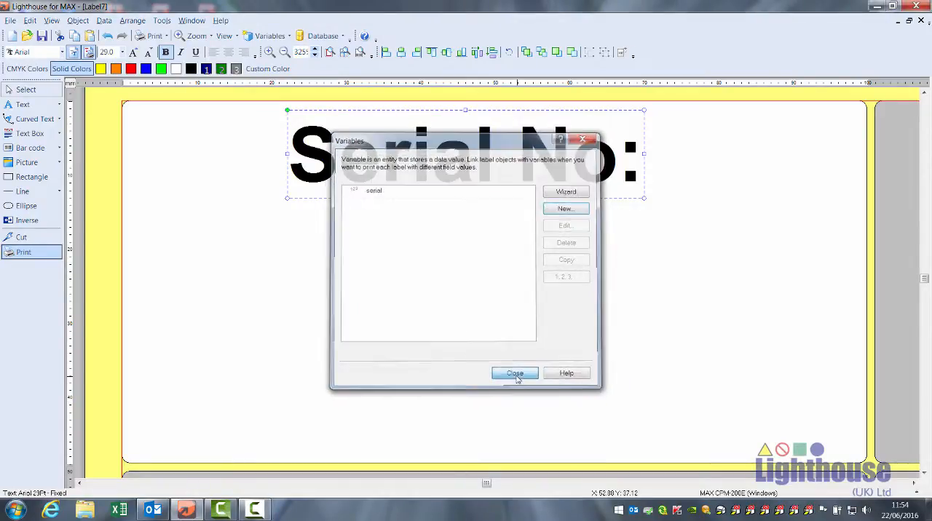
left_click(514, 372)
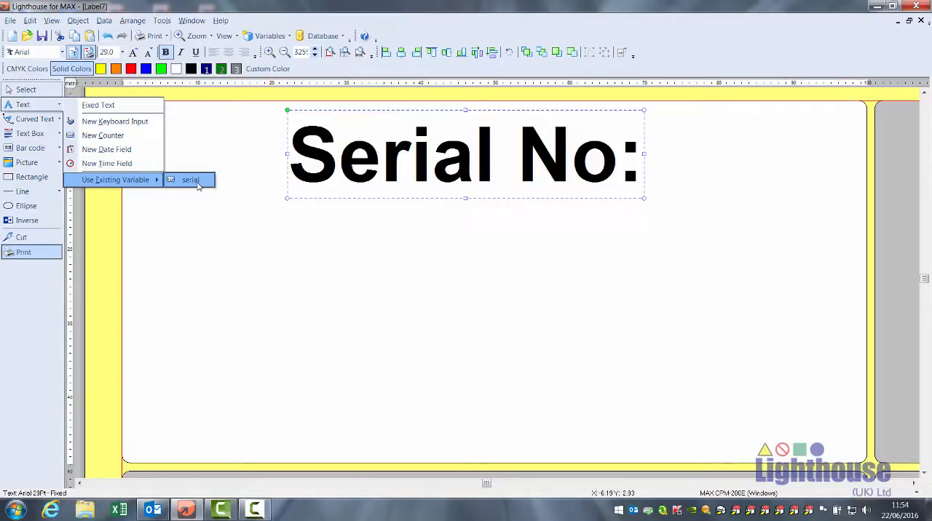
- Place a large text field linked to serial below the 'Serial No:' heading
left_click(190, 180)
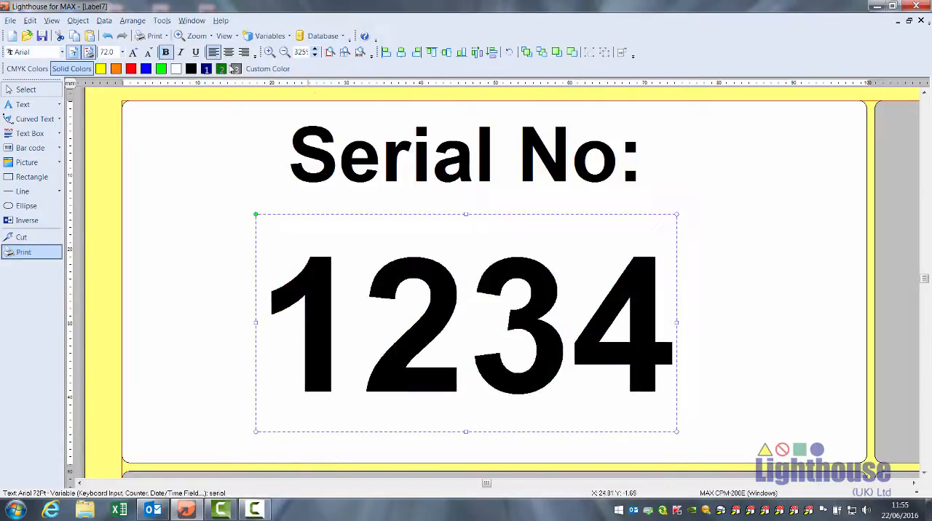
mouse_move(344, 51)
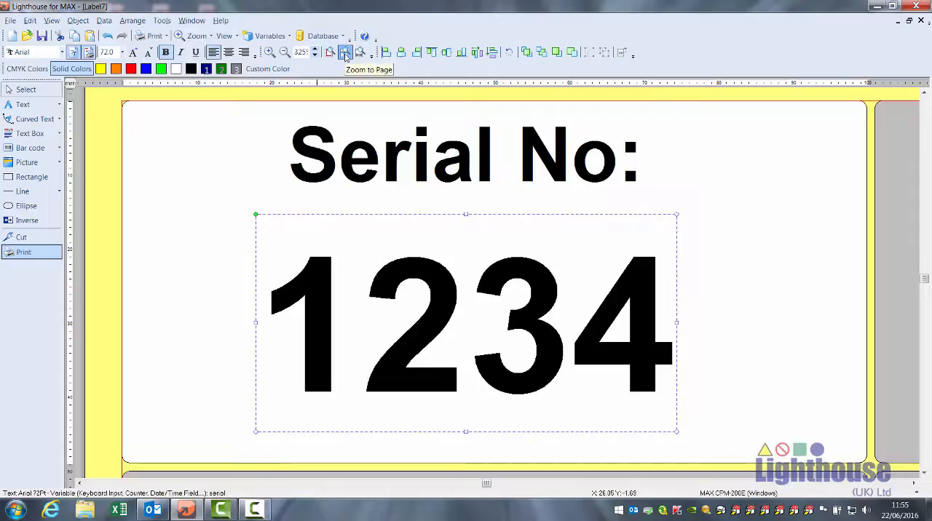
- Fit the whole 20-label sheet in view, print from 0001, and reopen Print
left_click(150, 35)
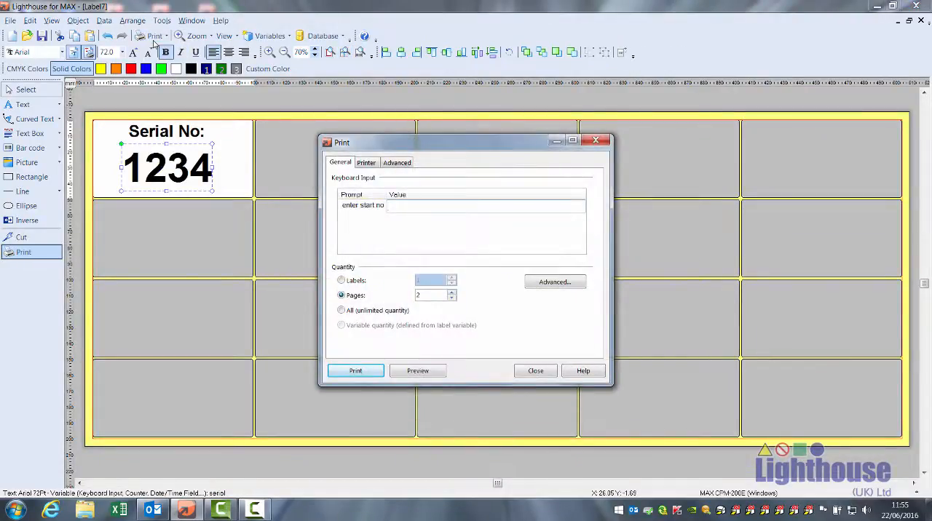
type("1")
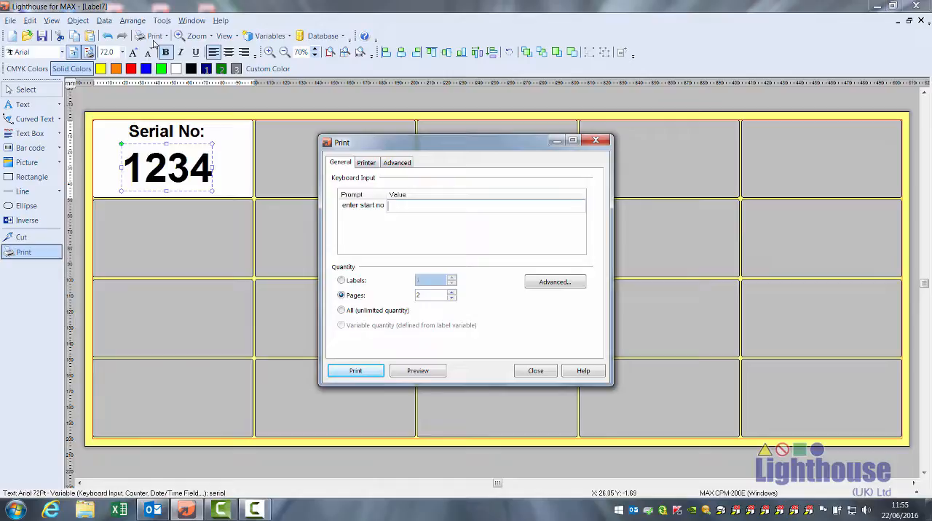
type("0001")
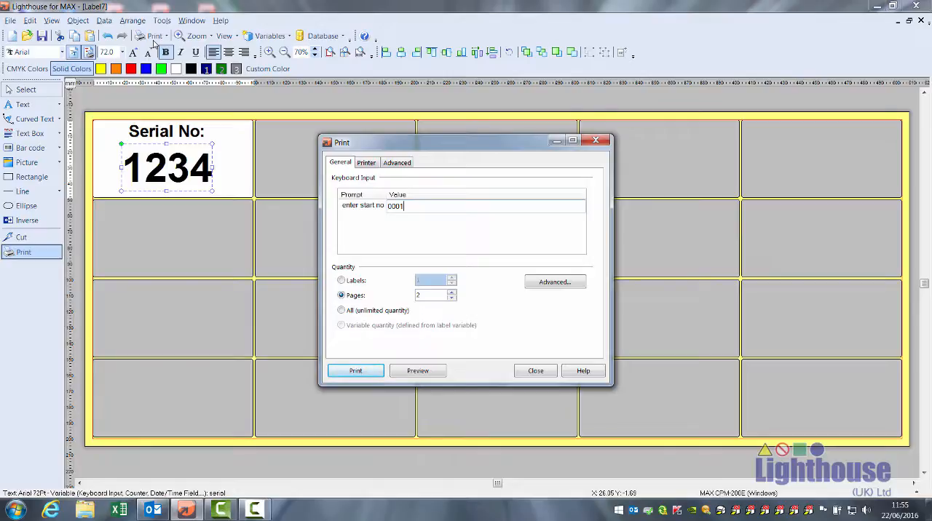
mouse_move(452, 322)
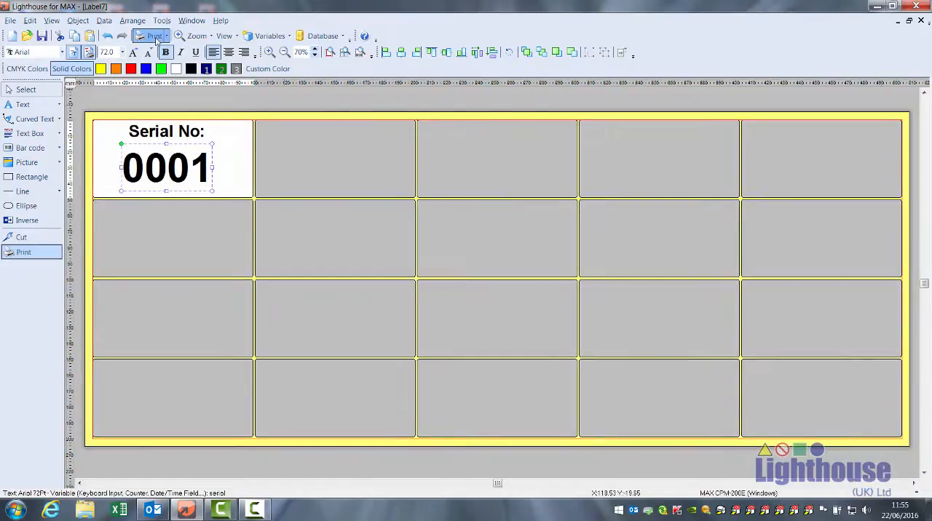
left_click(152, 36)
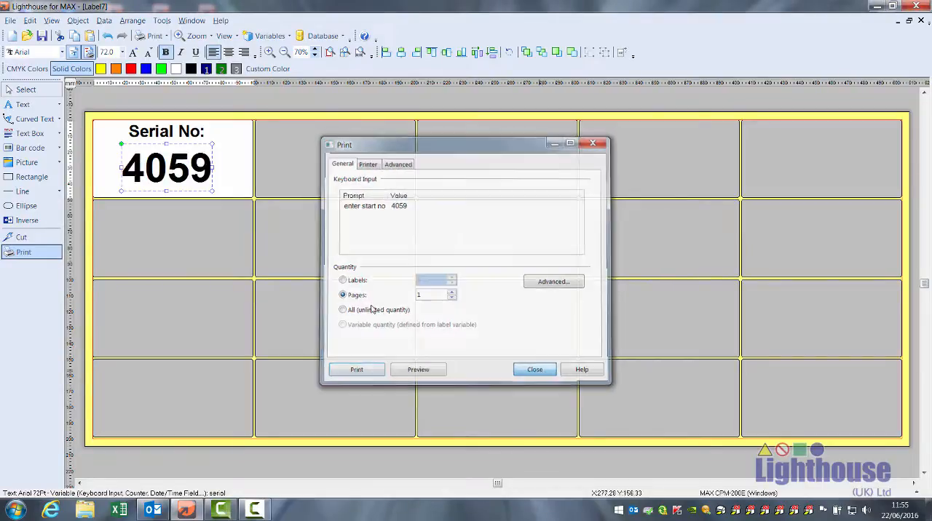
- Replace the number field with a serial-linked barcode and print labels 0001–0020
left_click(534, 369)
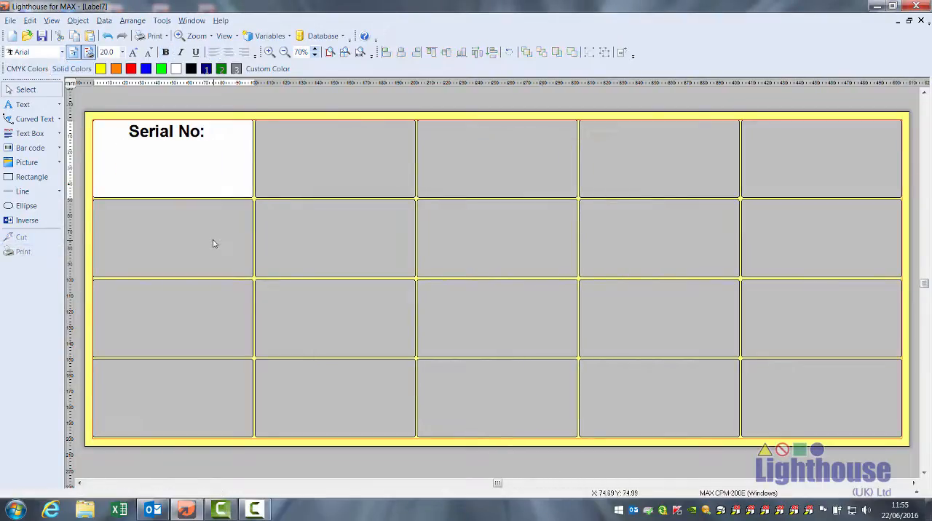
left_click(29, 148)
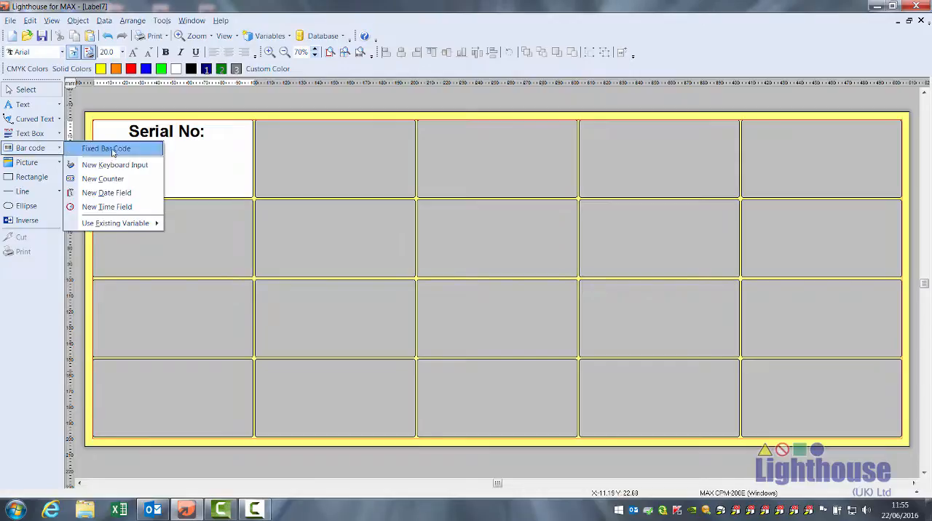
mouse_move(115, 222)
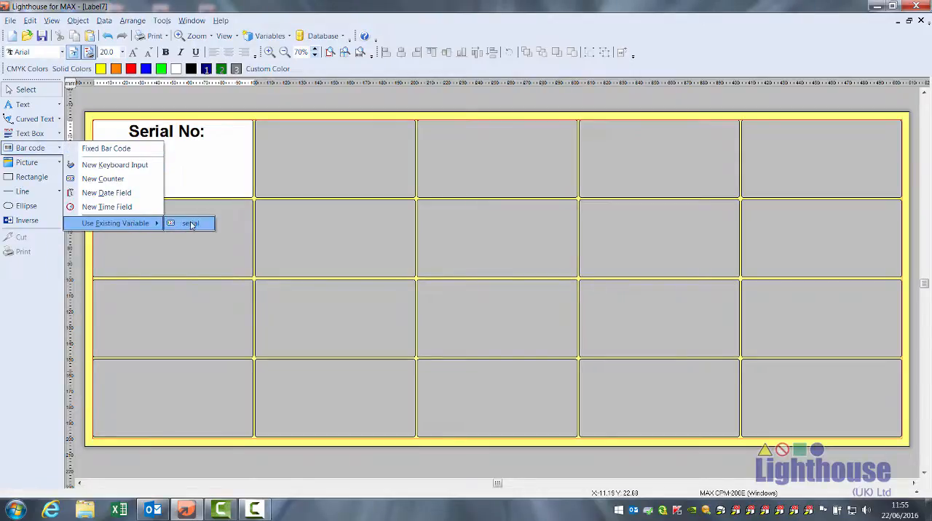
left_click(190, 224)
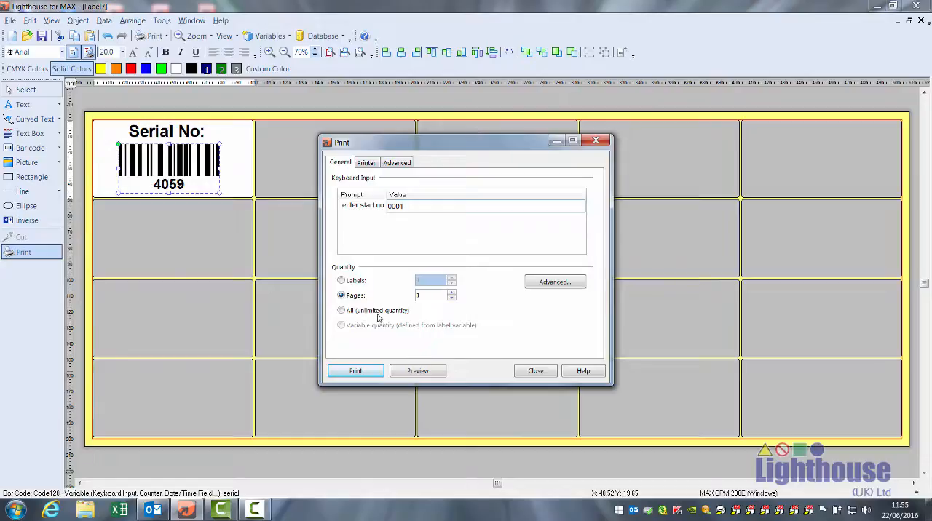
left_click(355, 370)
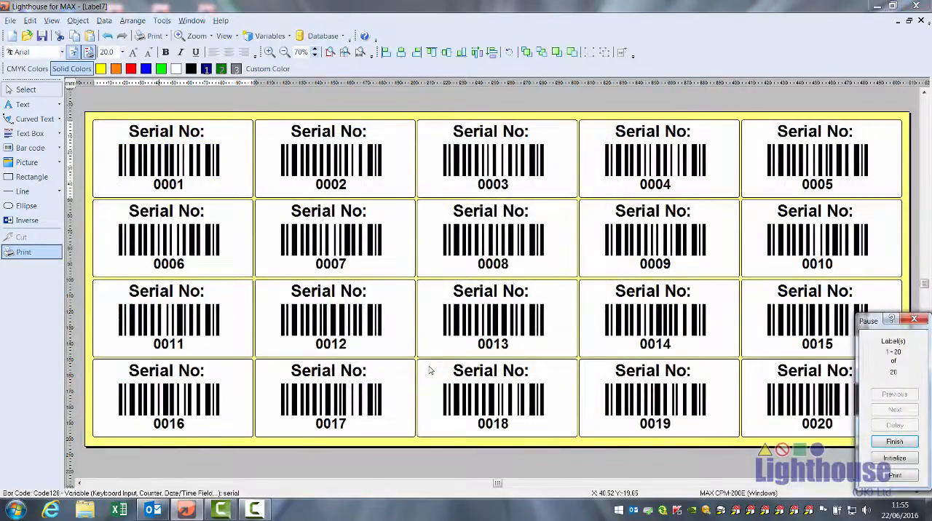